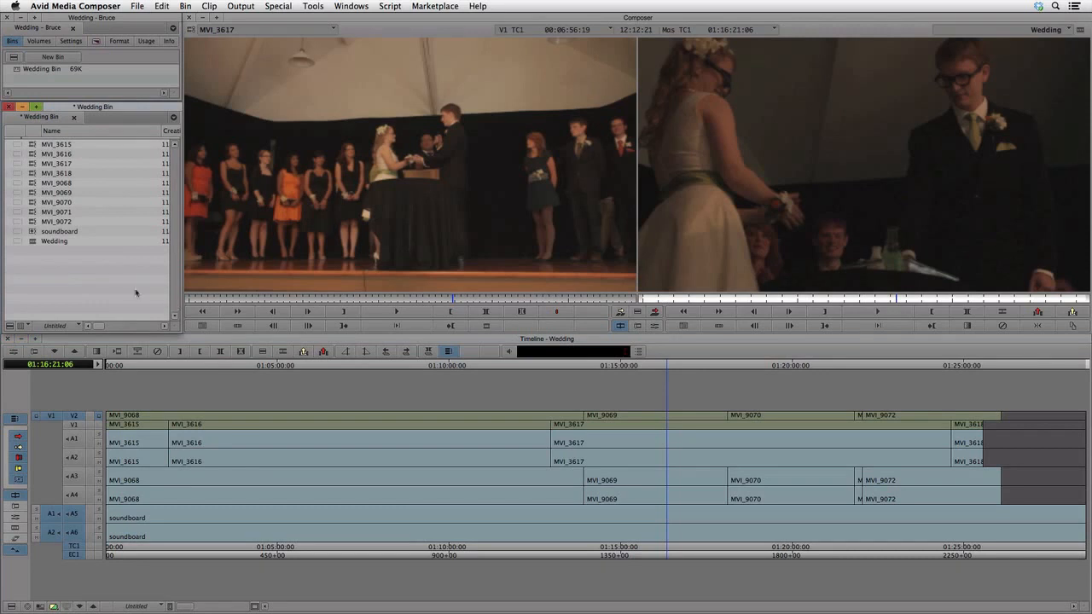
Step: Export the Wedding sequence from the bin as Wedding.aaf with AAF export options
{"action": "right_click", "coordinate": [135, 293]}
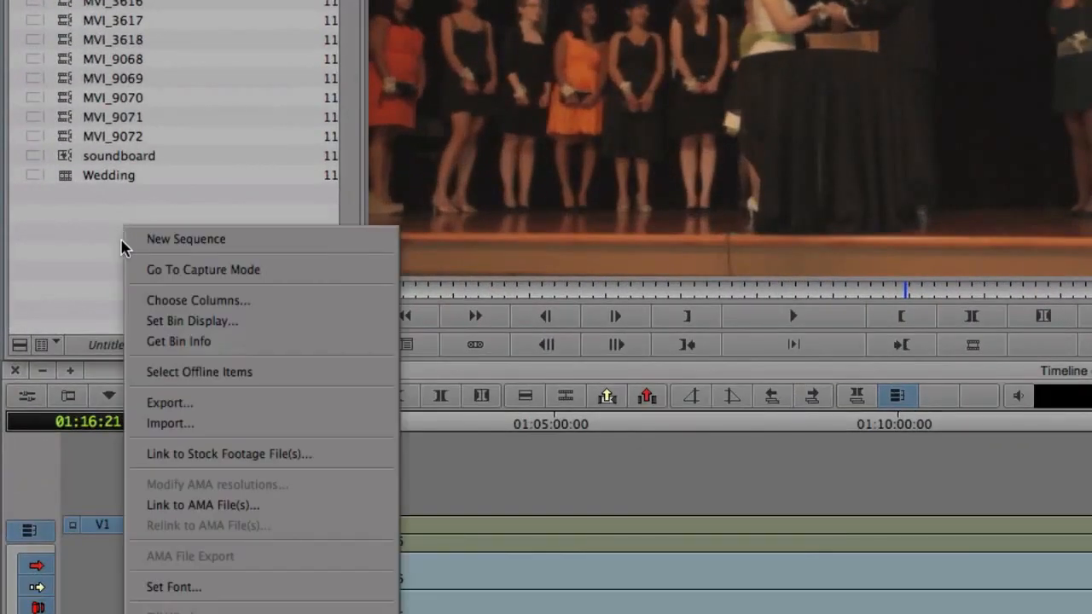
{"action": "mouse_move", "coordinate": [273, 424]}
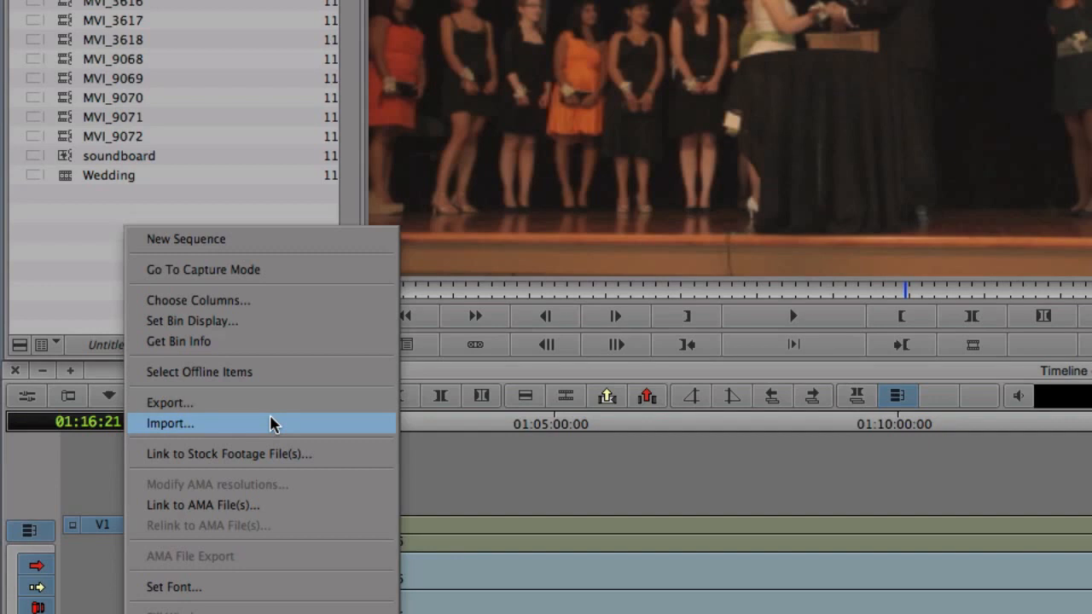
{"action": "mouse_move", "coordinate": [356, 505]}
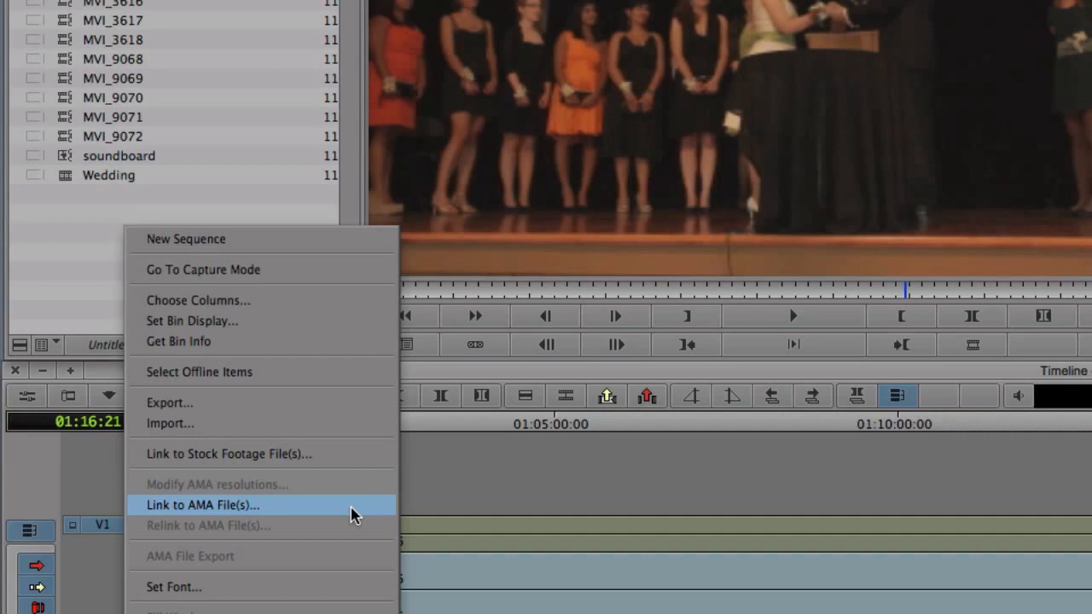
{"action": "mouse_move", "coordinate": [384, 503]}
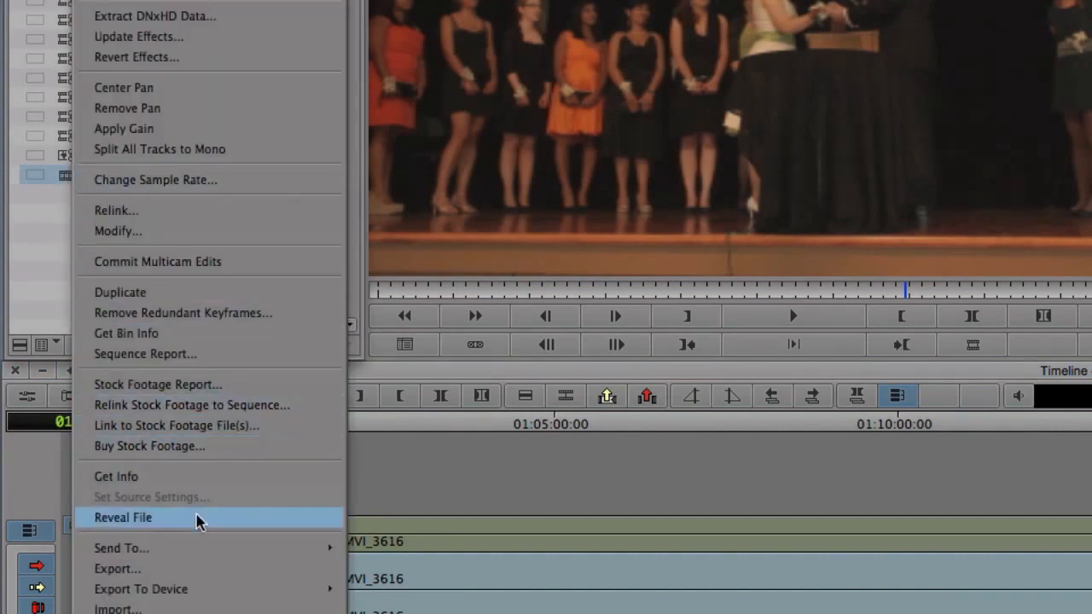
{"action": "mouse_move", "coordinate": [222, 569]}
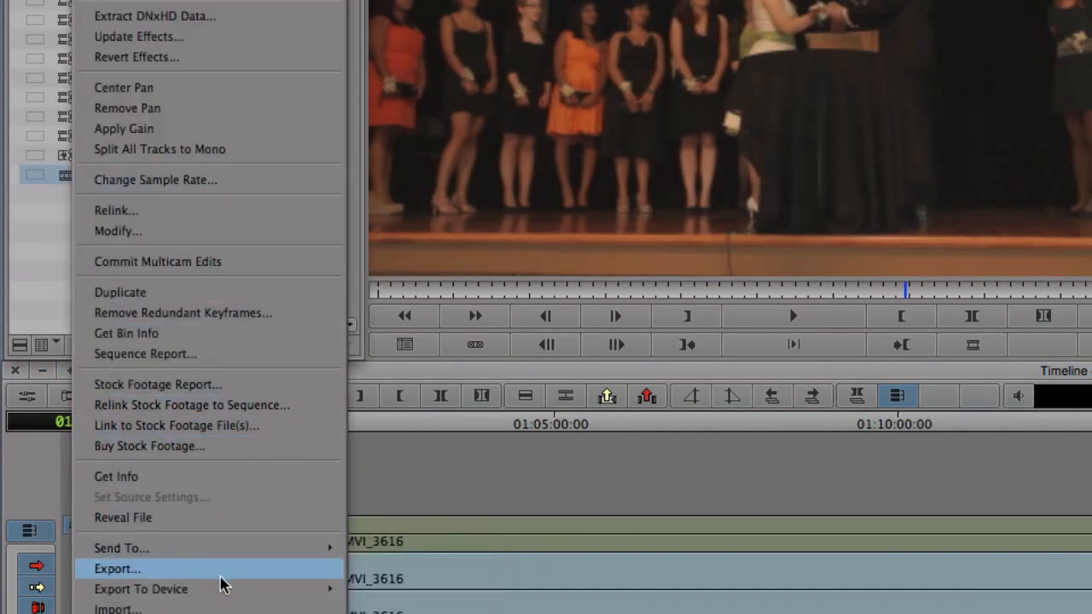
{"action": "left_click", "coordinate": [117, 569]}
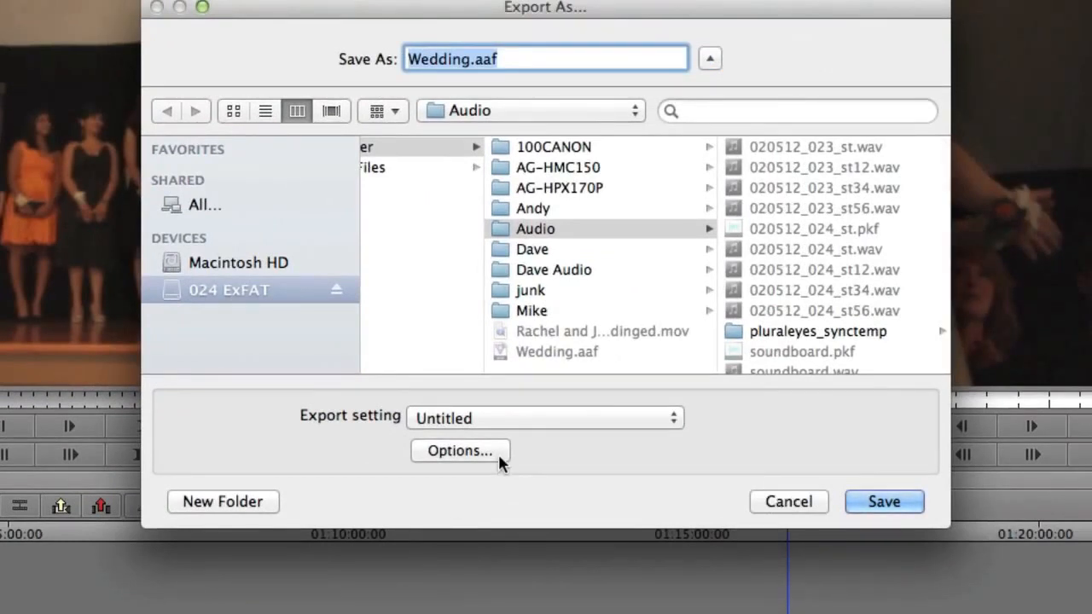
{"action": "left_click", "coordinate": [459, 450]}
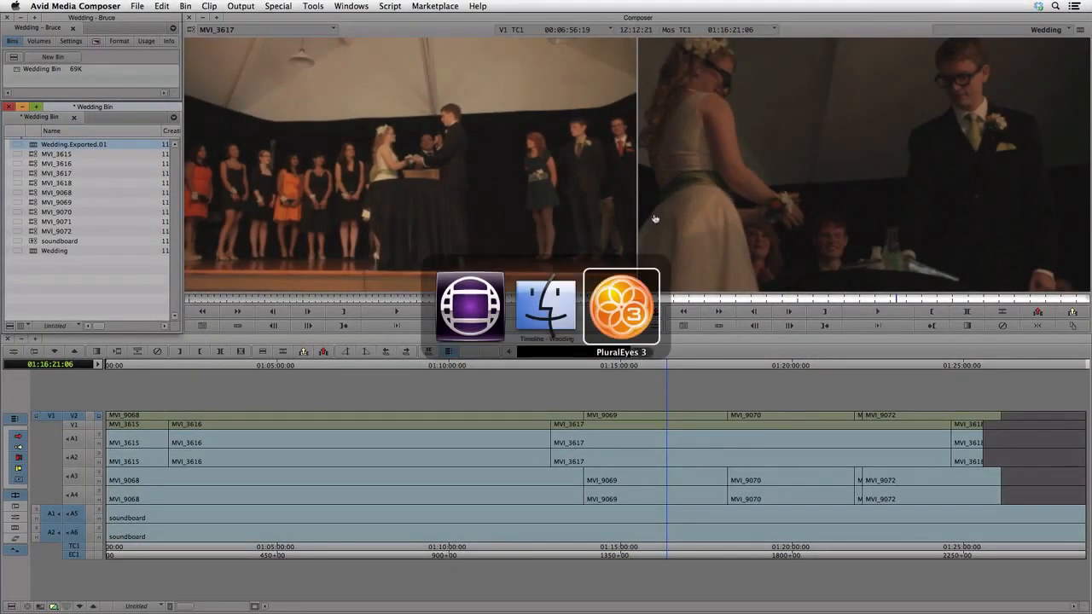
Step: In PluralEyes 3, create a new project from the Media Composer file Wedding.aaf
{"action": "left_click", "coordinate": [620, 307]}
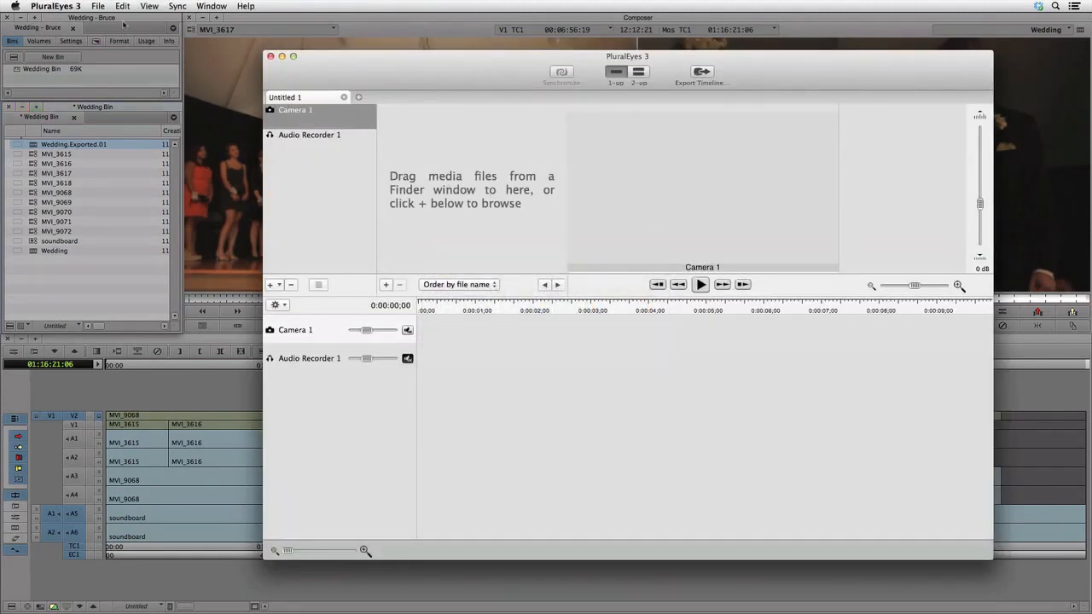
{"action": "left_click", "coordinate": [98, 6]}
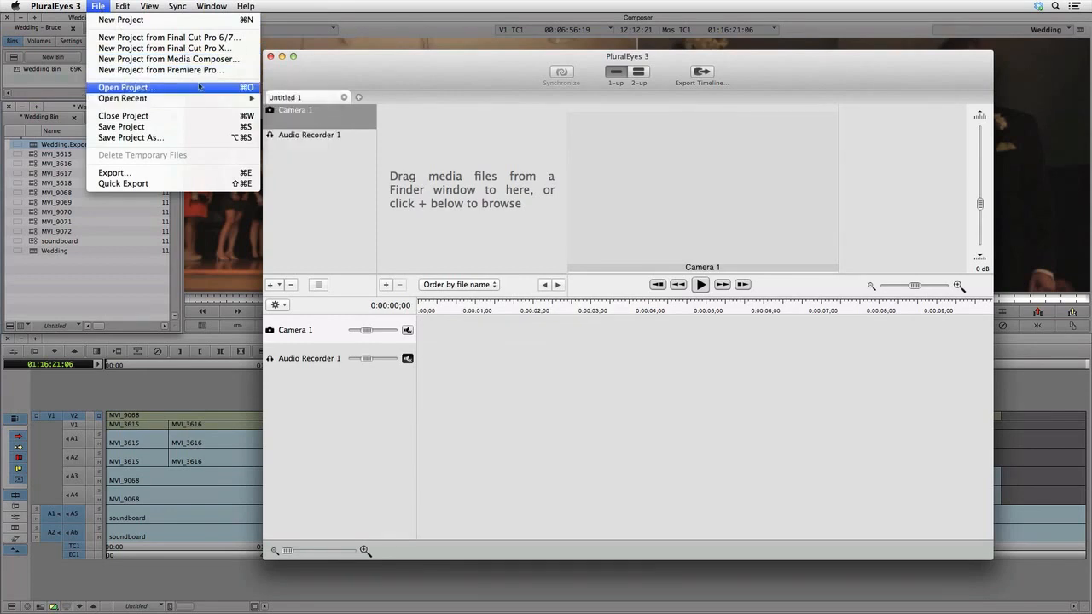
{"action": "mouse_move", "coordinate": [168, 59]}
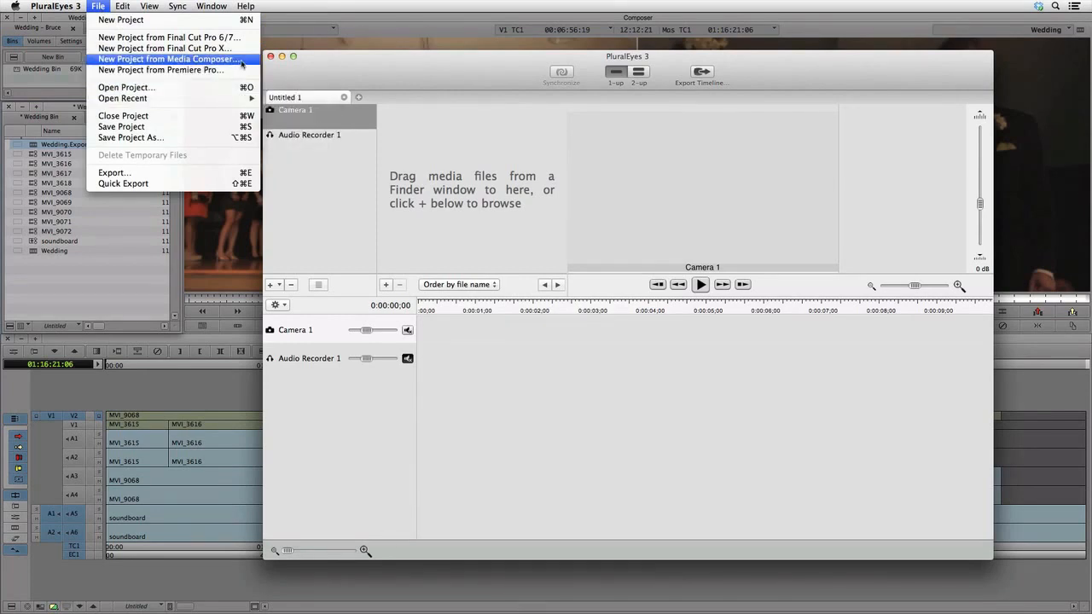
{"action": "left_click", "coordinate": [169, 58]}
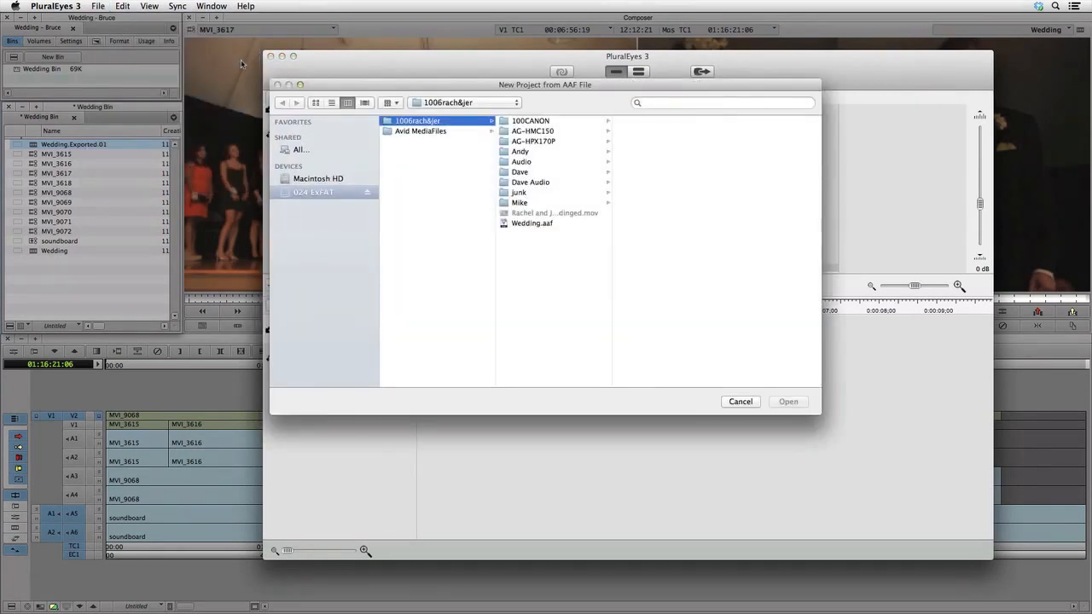
{"action": "left_click", "coordinate": [532, 222]}
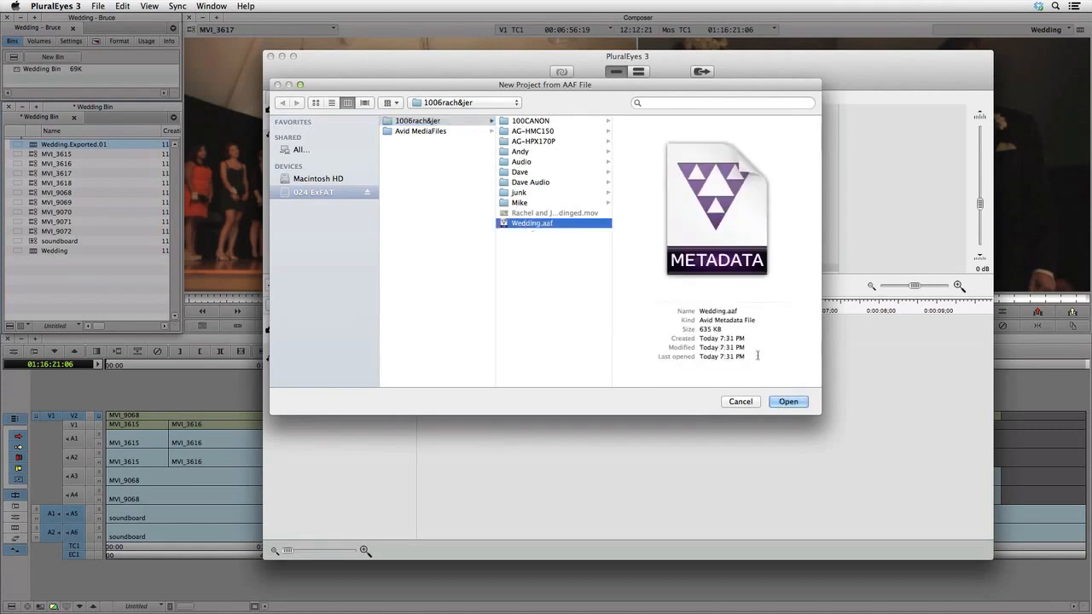
{"action": "left_click", "coordinate": [788, 401]}
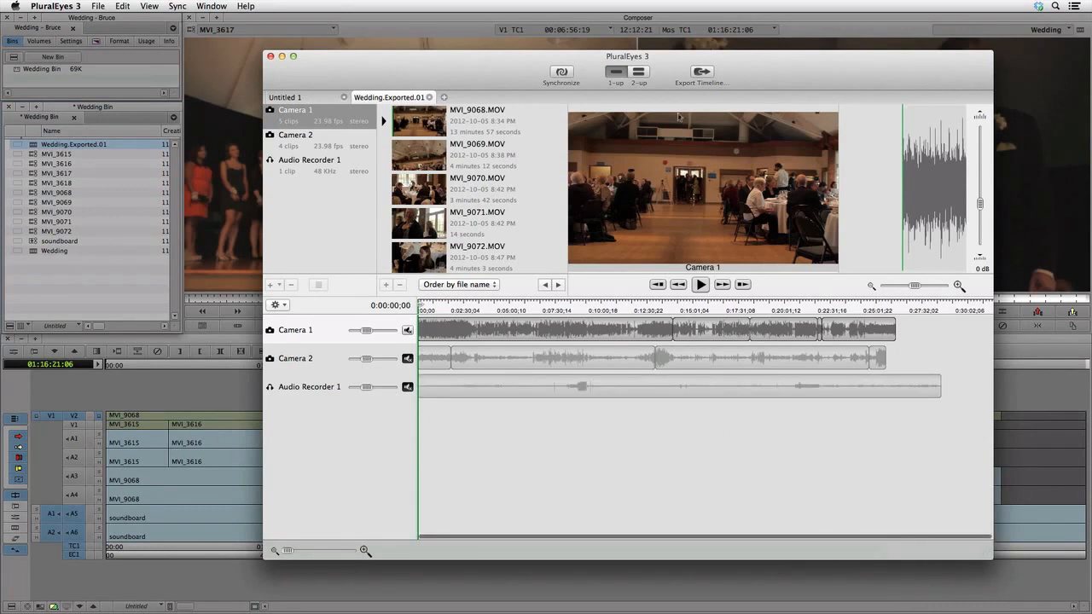
Step: Synchronize Camera 1 and Camera 2 clips against Audio Recorder 1
{"action": "left_click", "coordinate": [561, 72]}
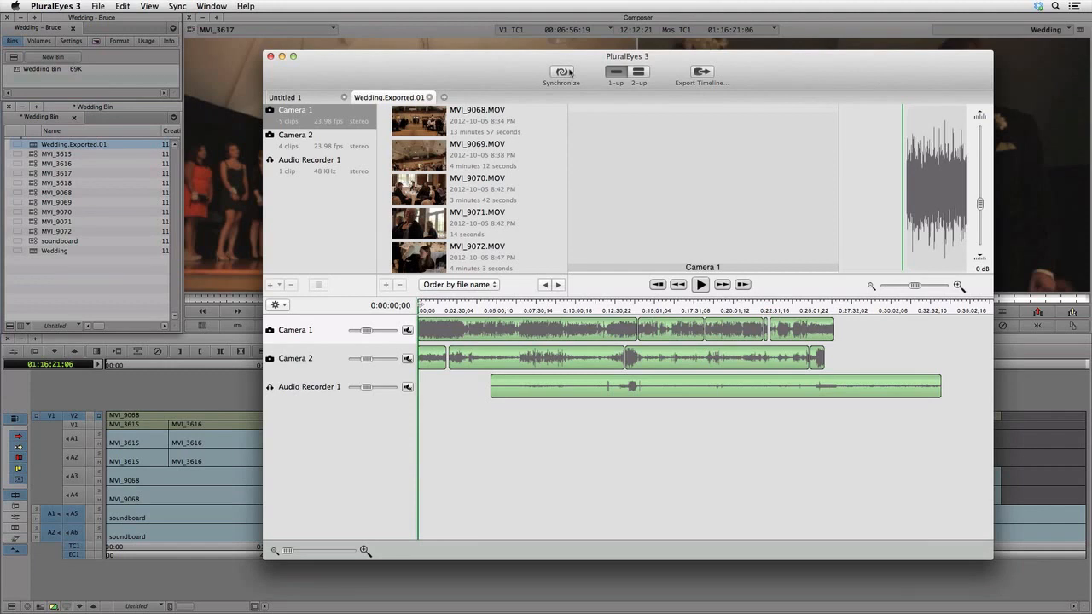
{"action": "mouse_move", "coordinate": [678, 40]}
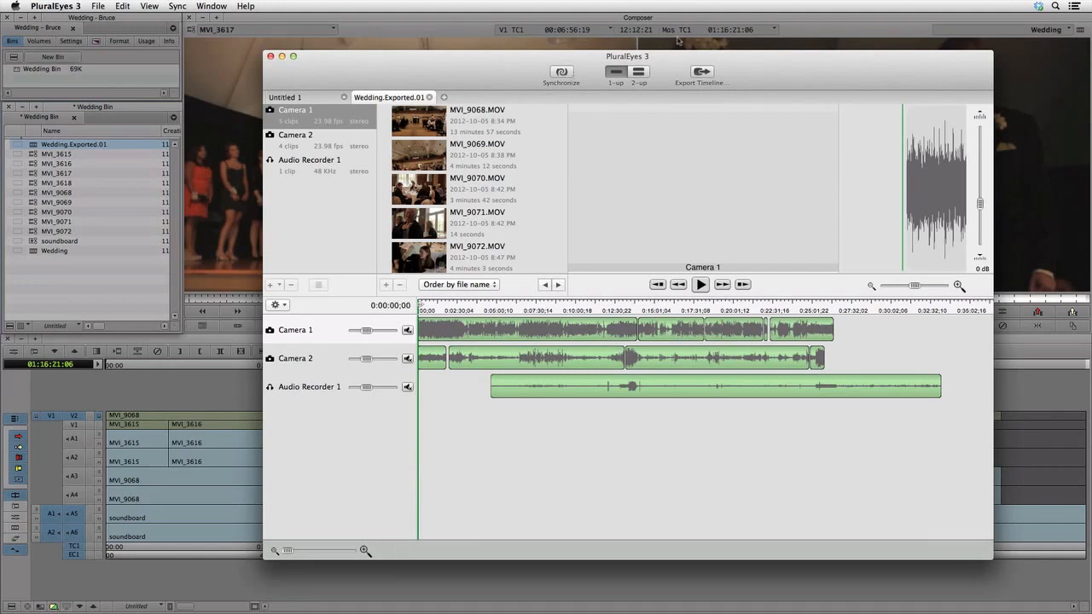
Step: Export the synced timeline for Media Composer in AAF format
{"action": "left_click", "coordinate": [702, 71]}
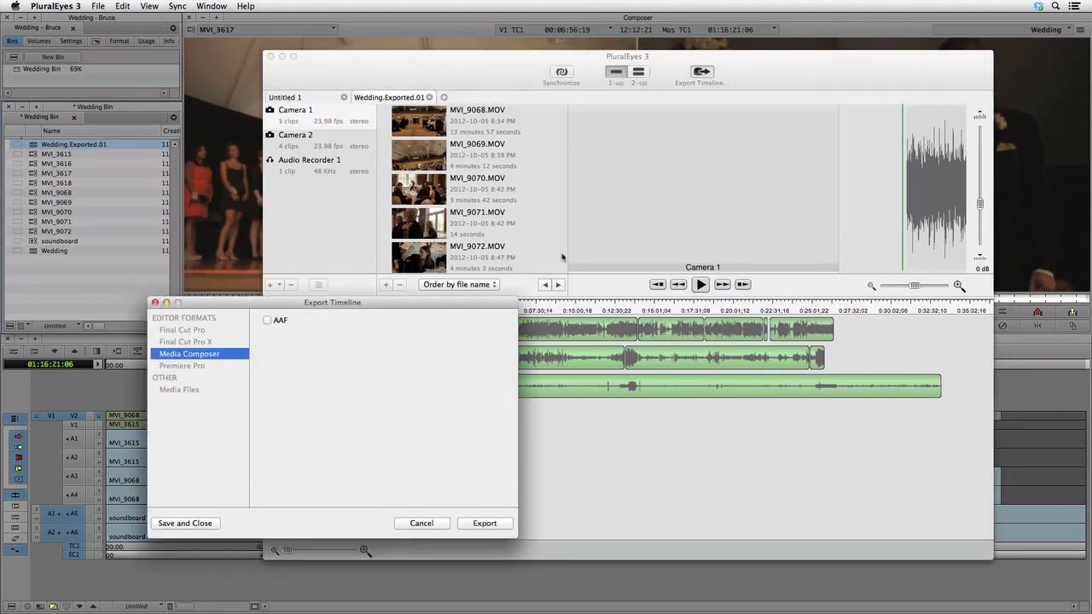
{"action": "left_click", "coordinate": [267, 320]}
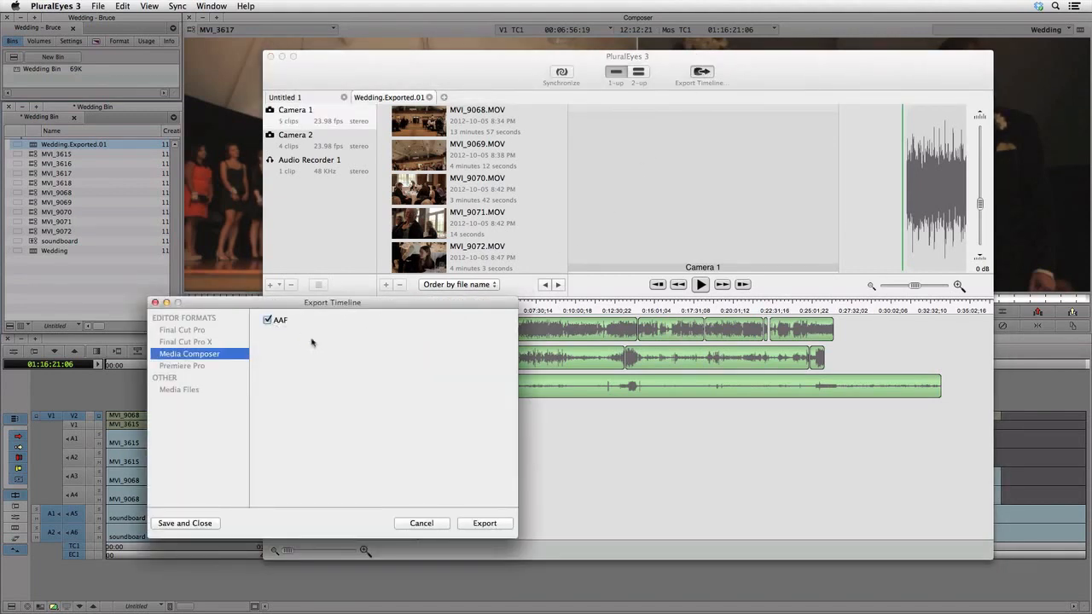
{"action": "left_click", "coordinate": [485, 523]}
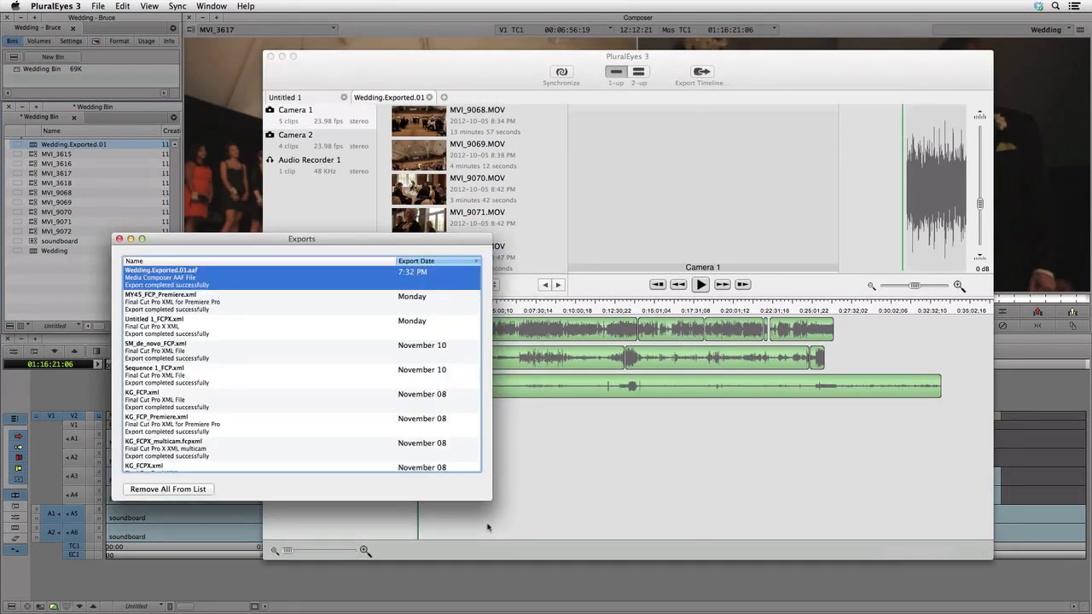
{"action": "mouse_move", "coordinate": [310, 341]}
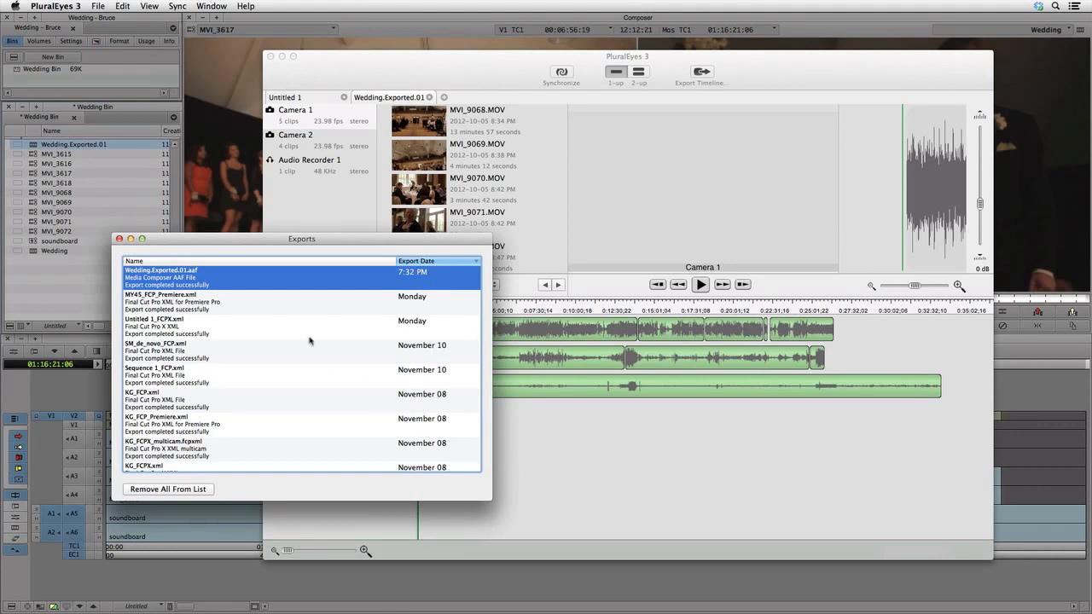
{"action": "mouse_move", "coordinate": [211, 277]}
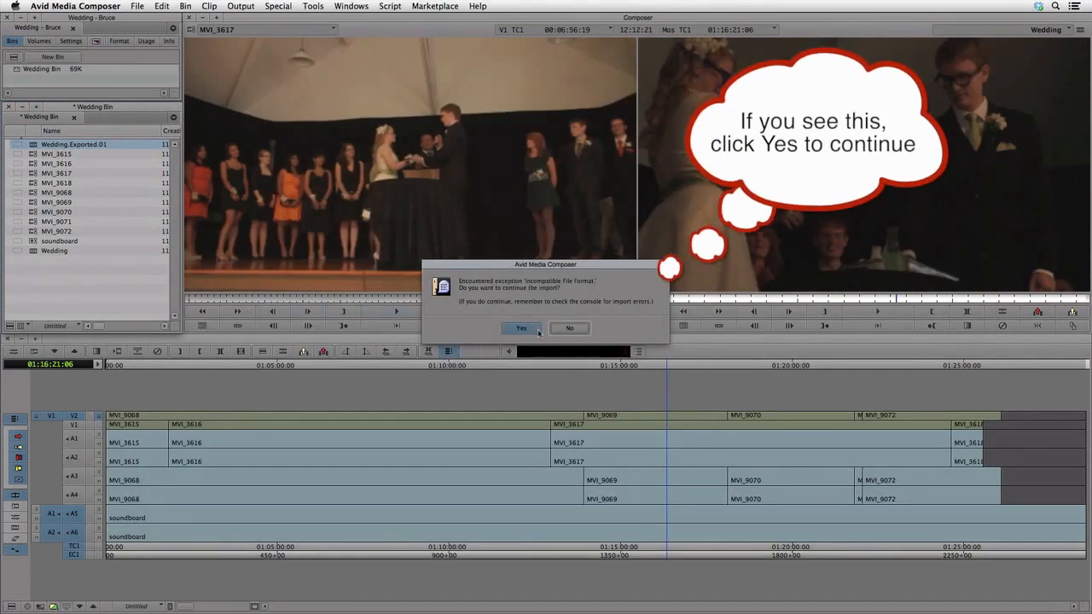
Step: Accept the incompatible format warning and select the imported Wedding.Exported.01 sequence
{"action": "left_click", "coordinate": [522, 328]}
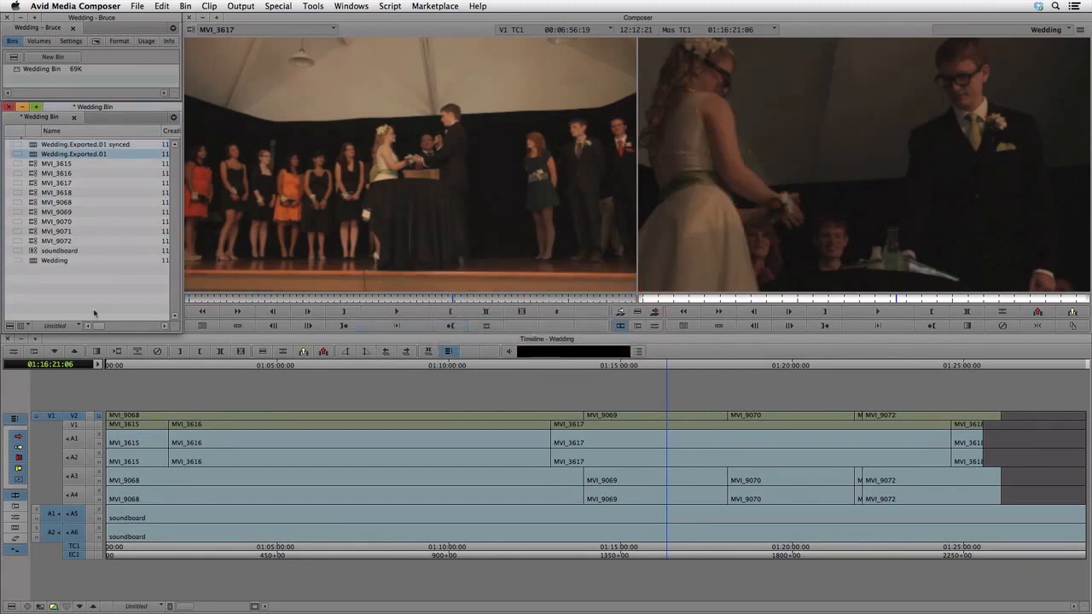
{"action": "mouse_move", "coordinate": [91, 212]}
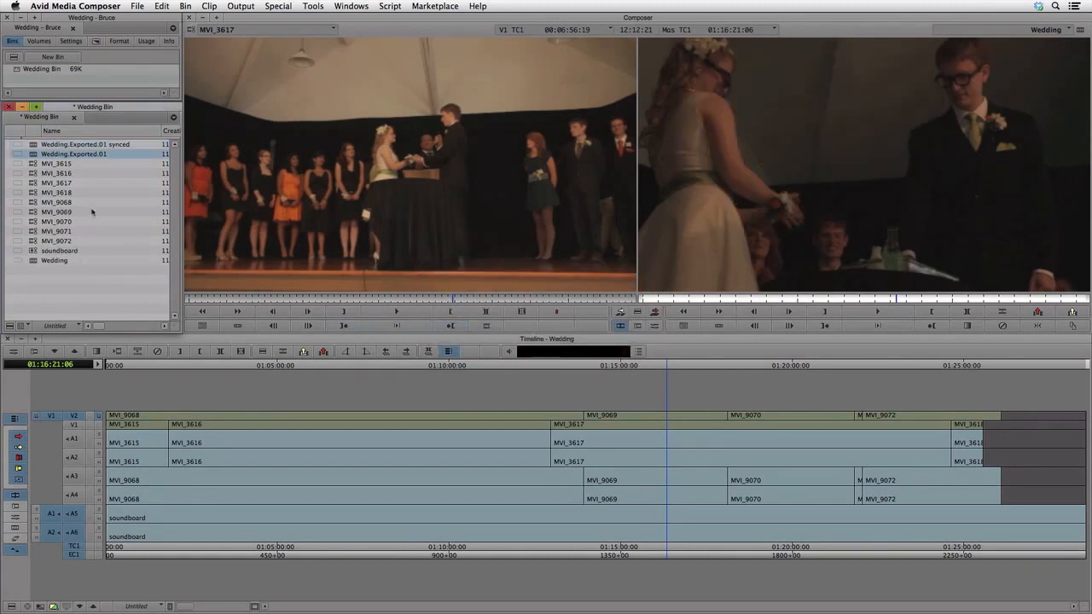
{"action": "left_click", "coordinate": [84, 144]}
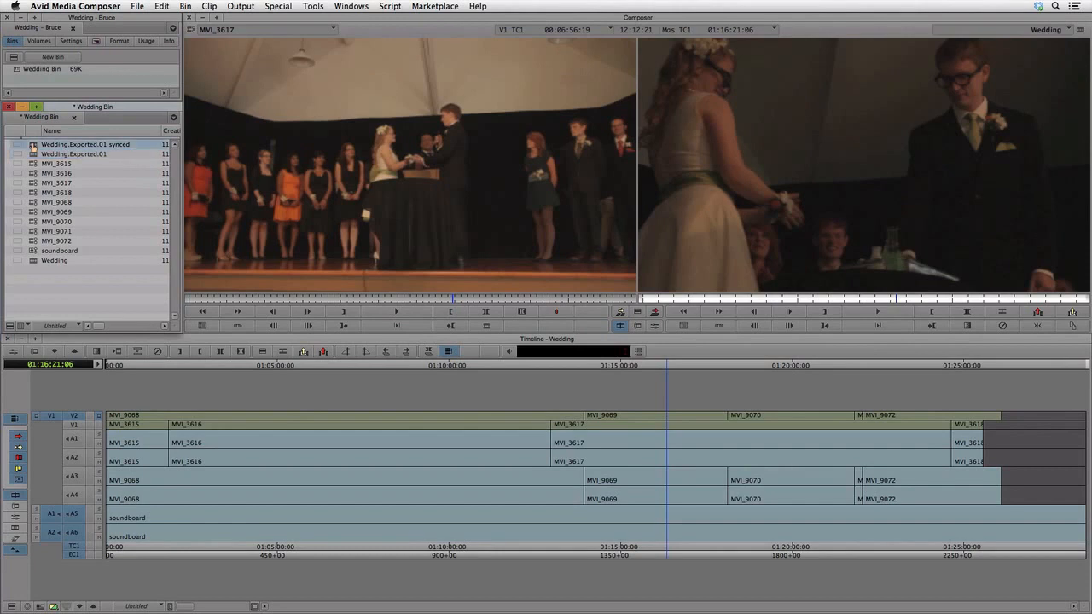